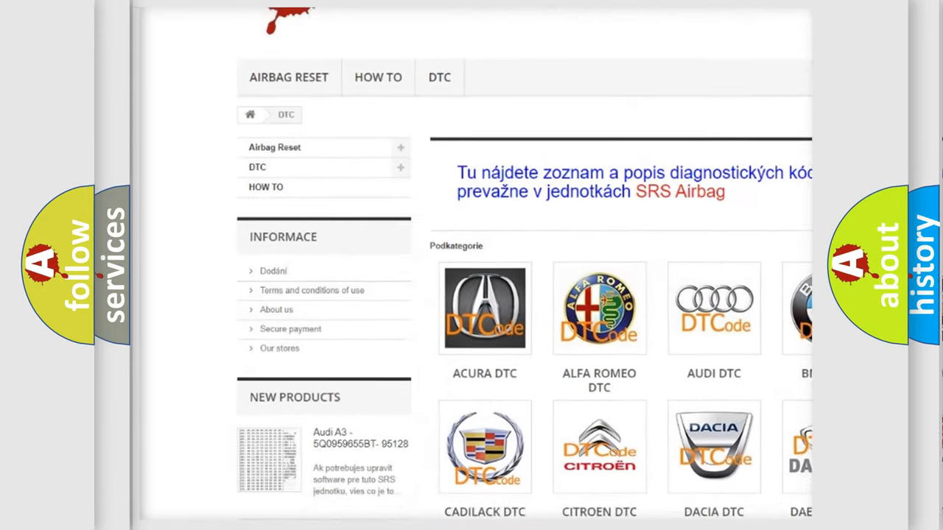
scroll("down", 3)
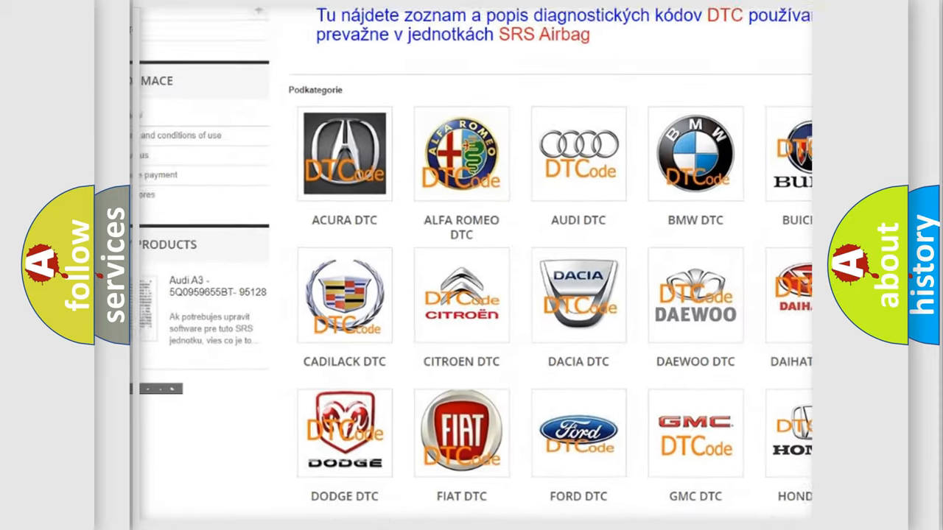
scroll("down", 3)
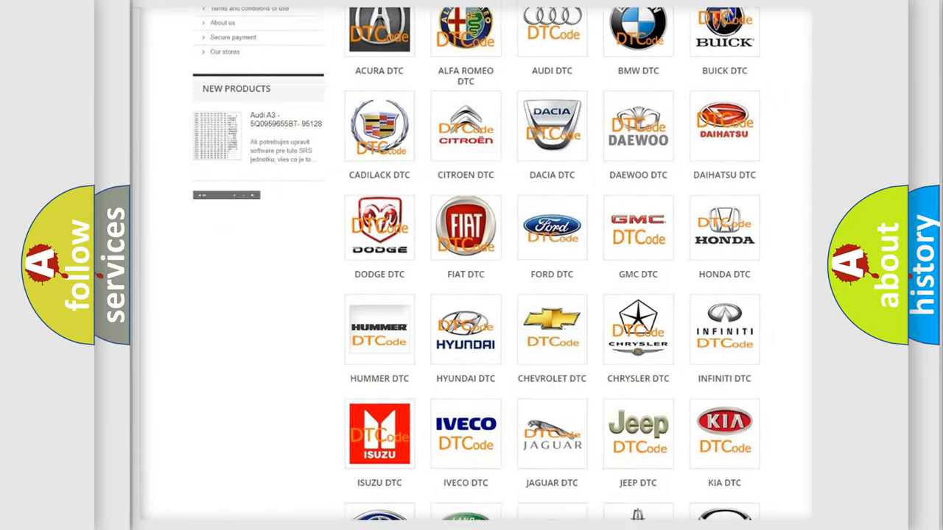